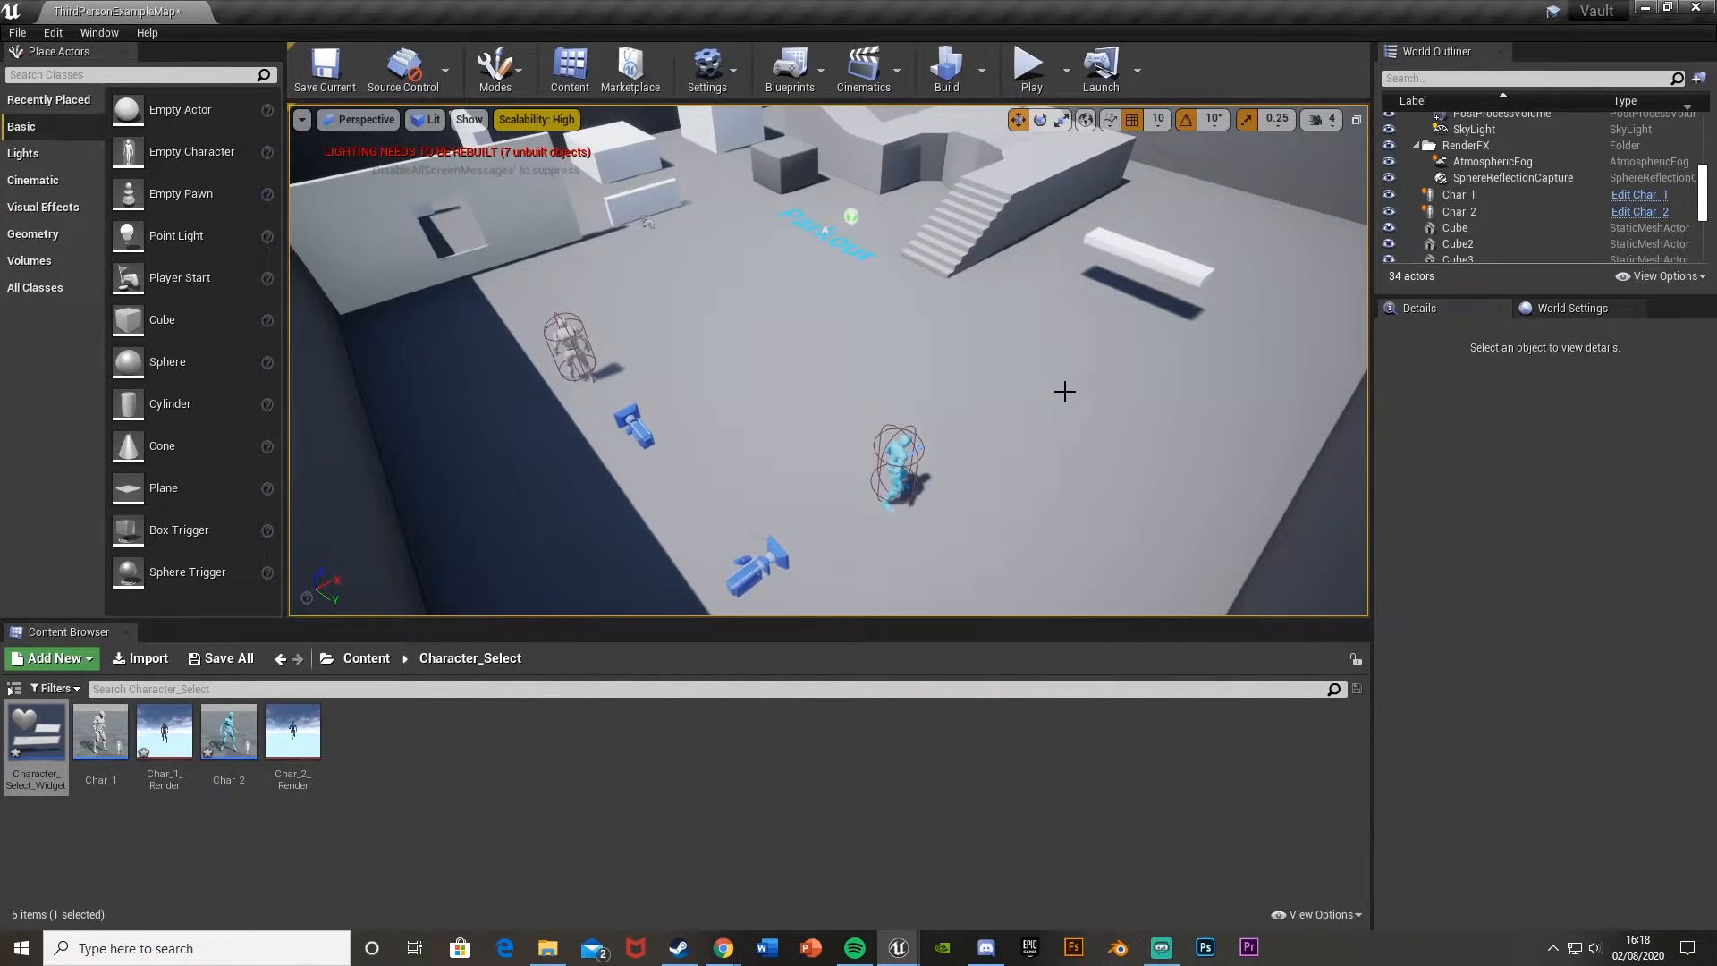
mouse_move(580, 394)
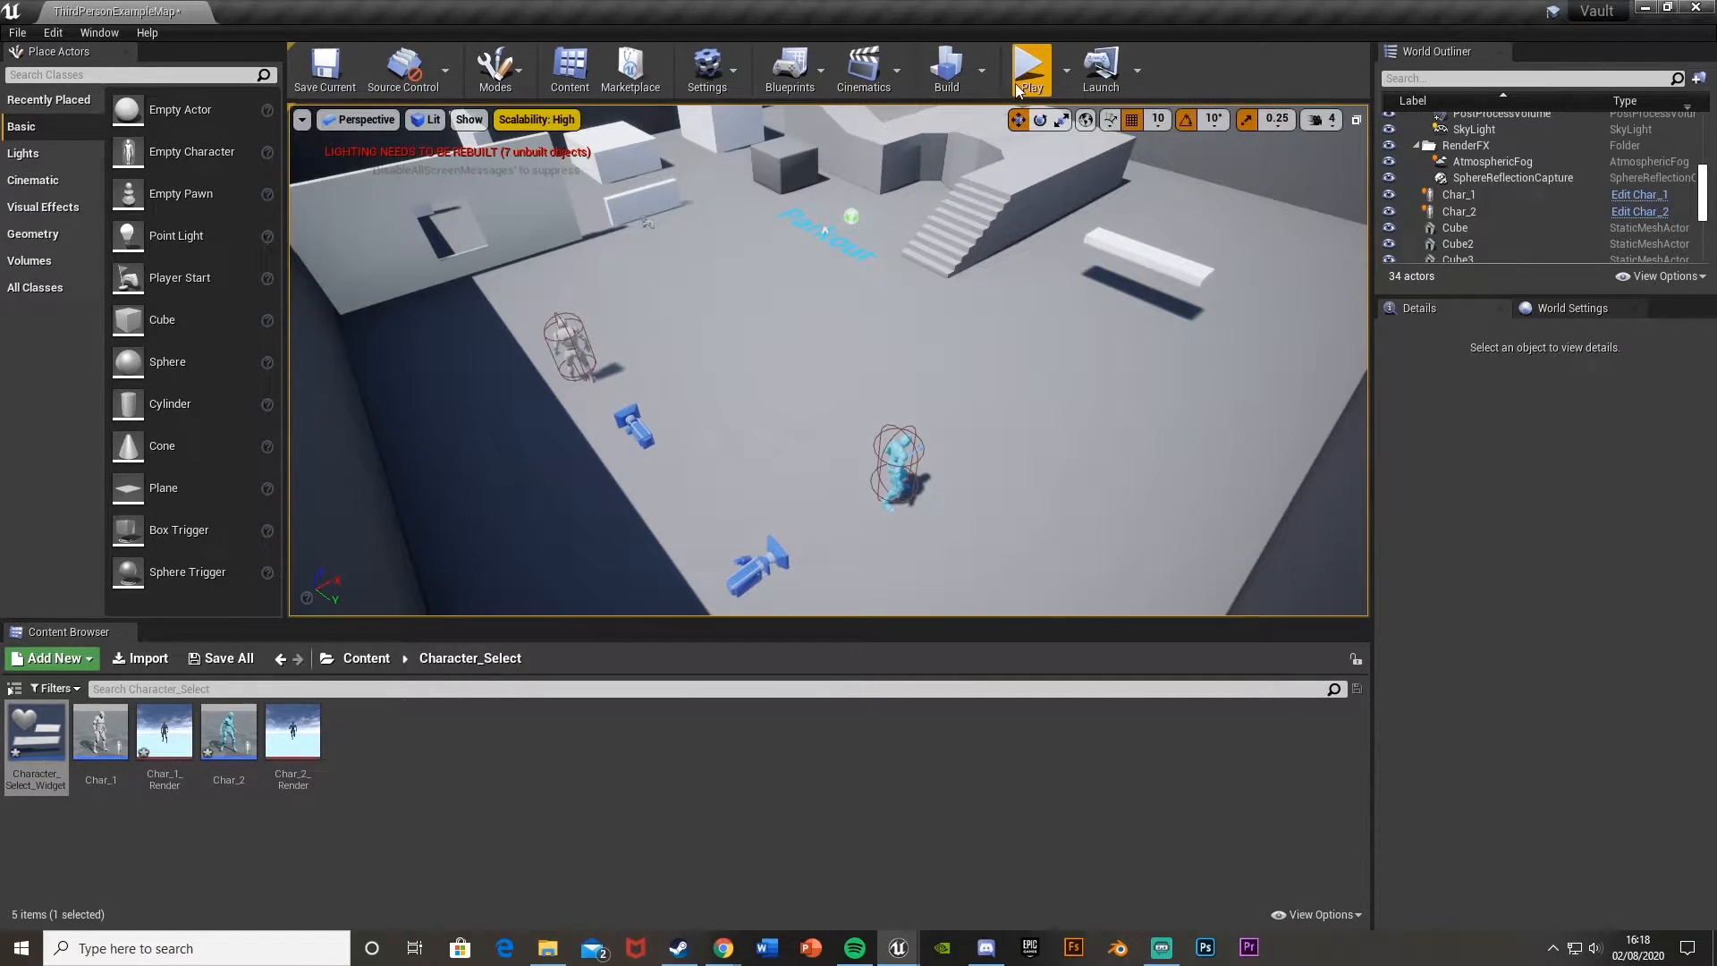
Test-play the level, then add a 'Change Character' input action mapping bound to P.
click(1029, 68)
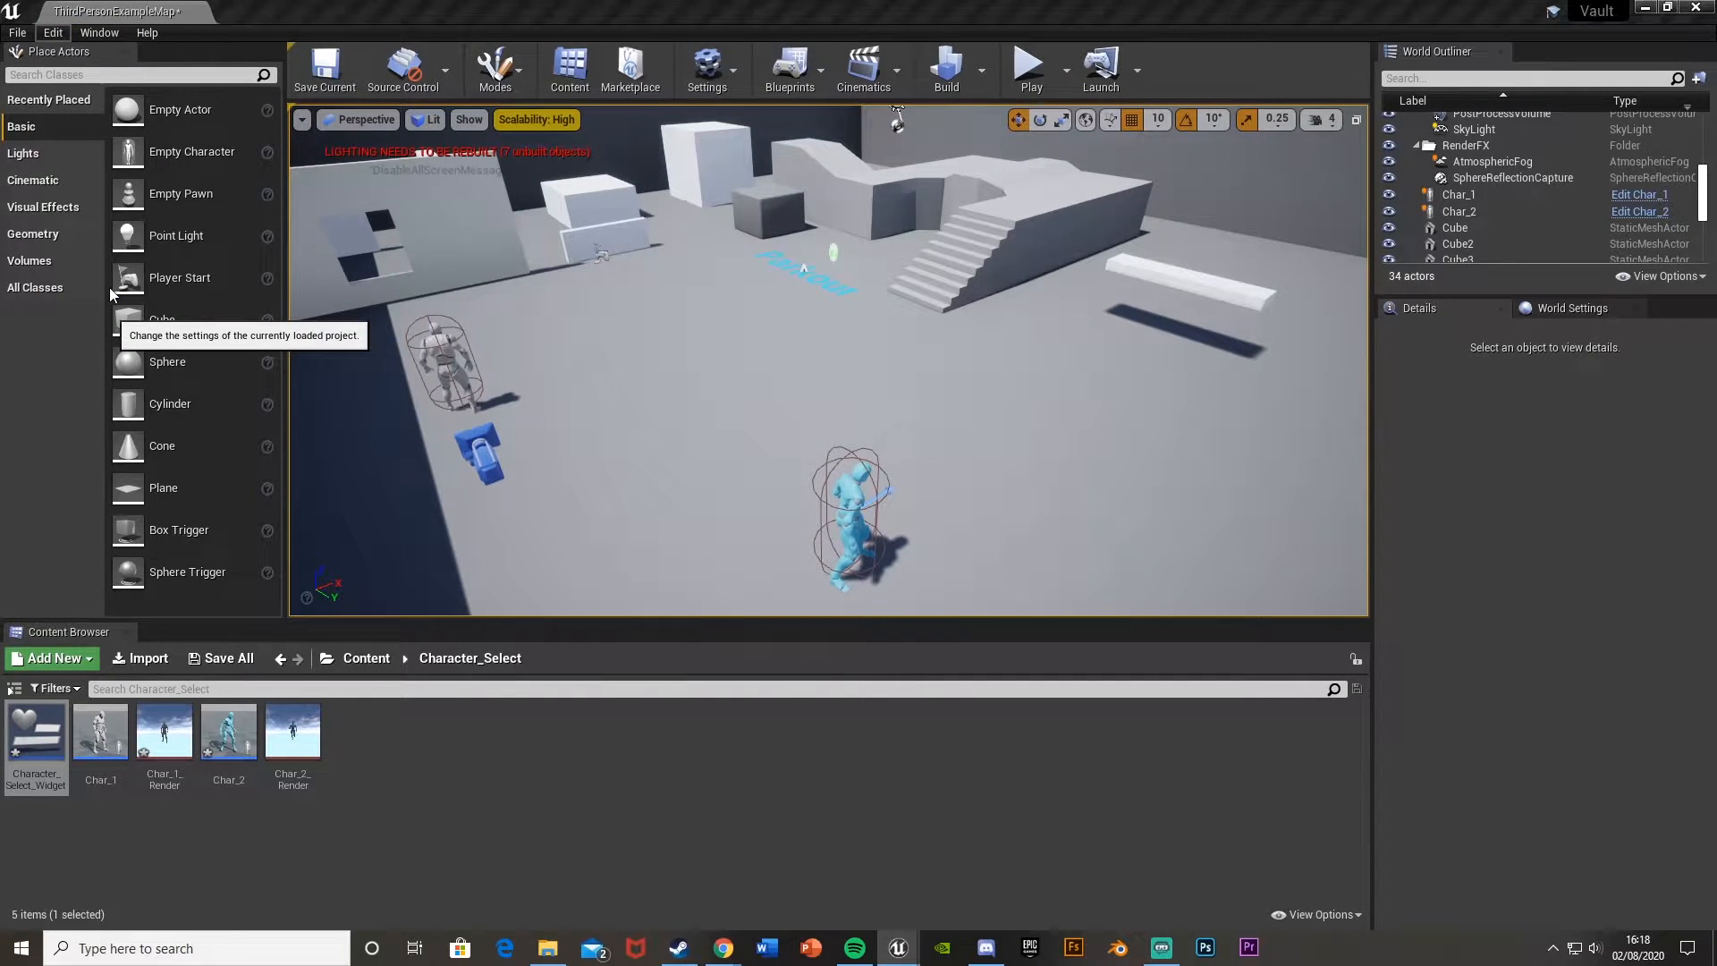
click(705, 68)
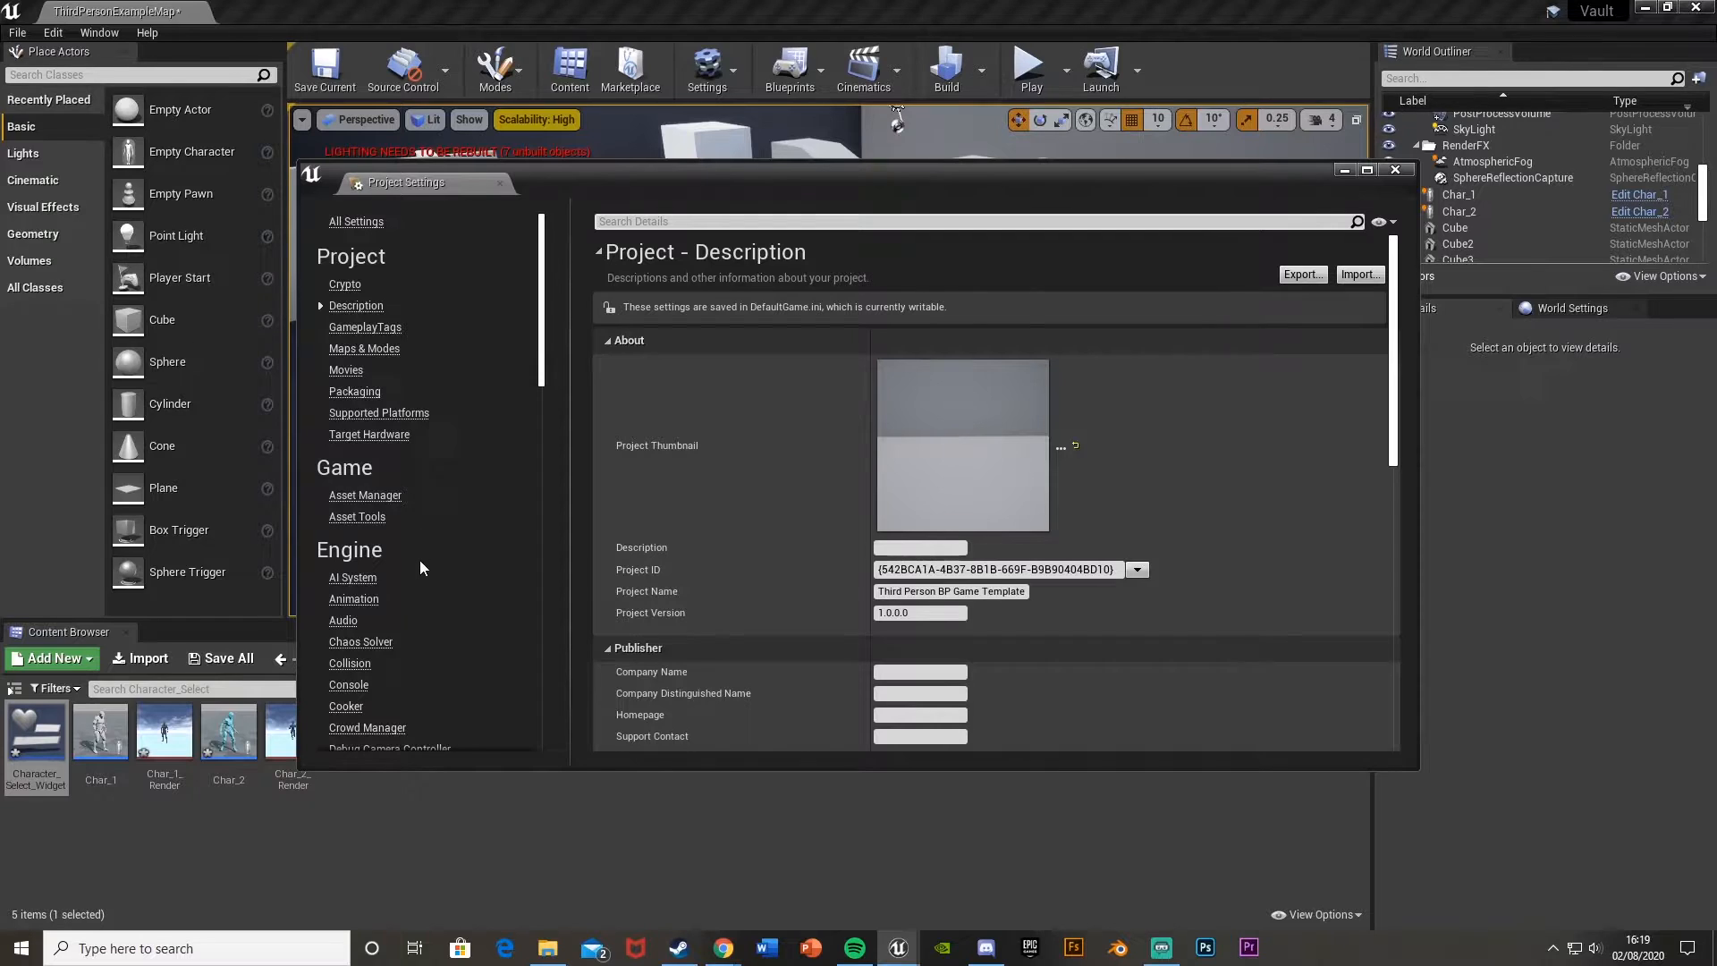
click(341, 712)
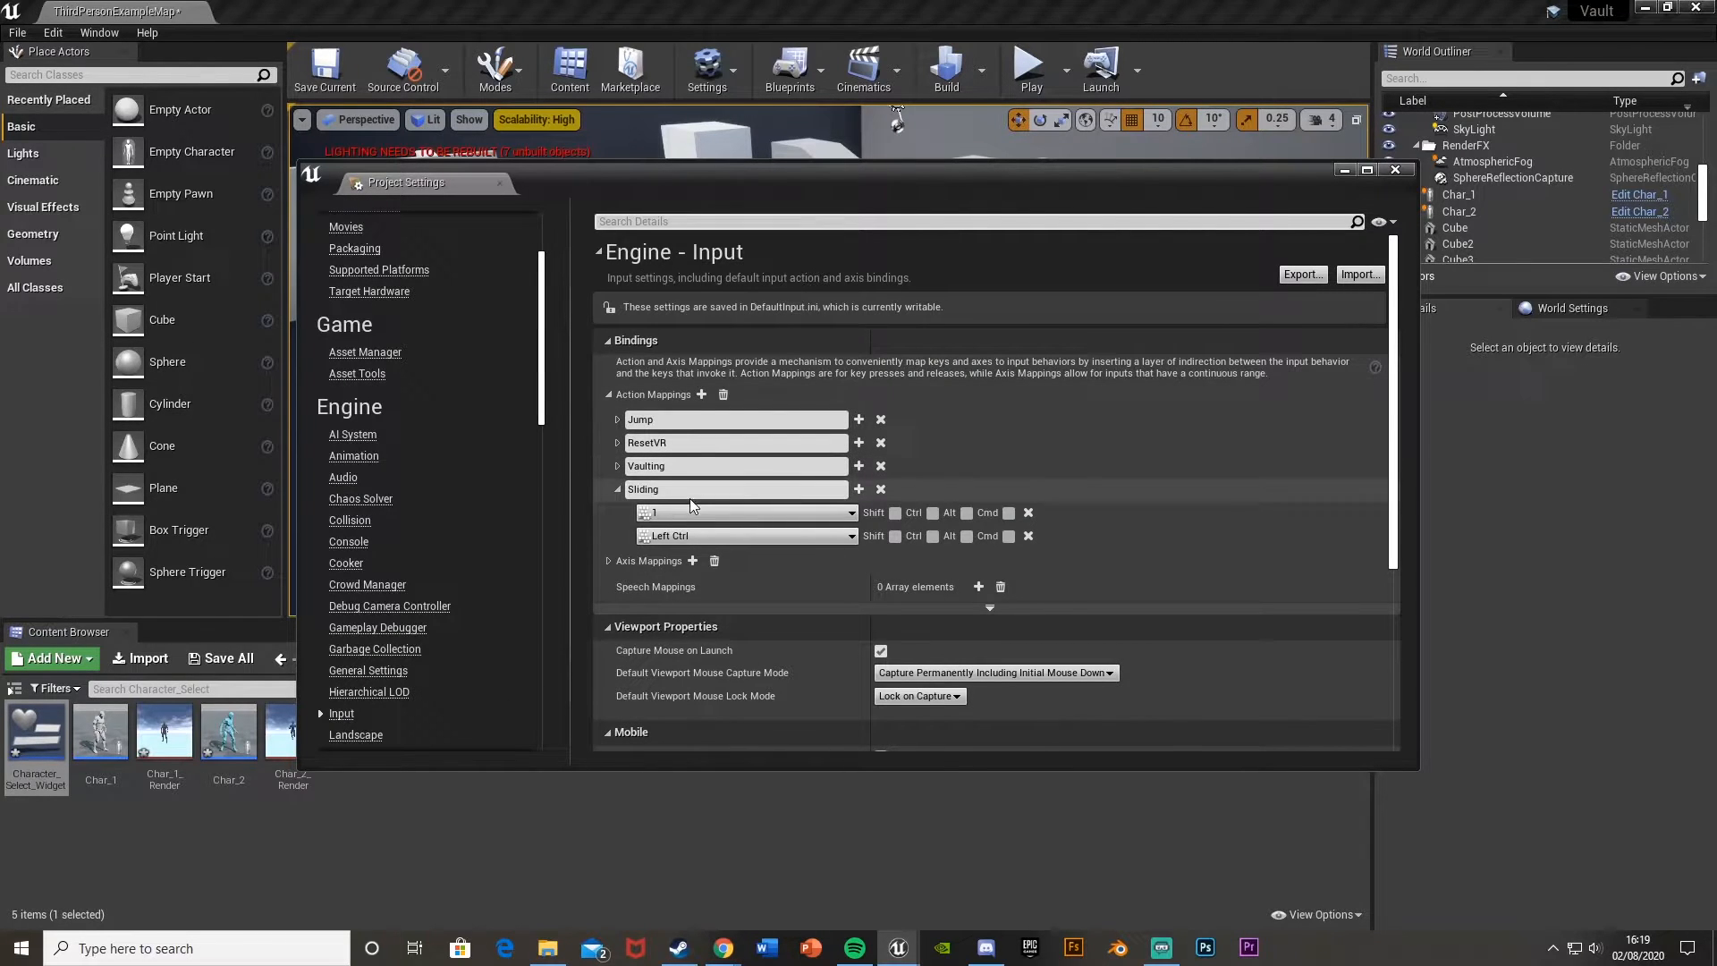
click(700, 394)
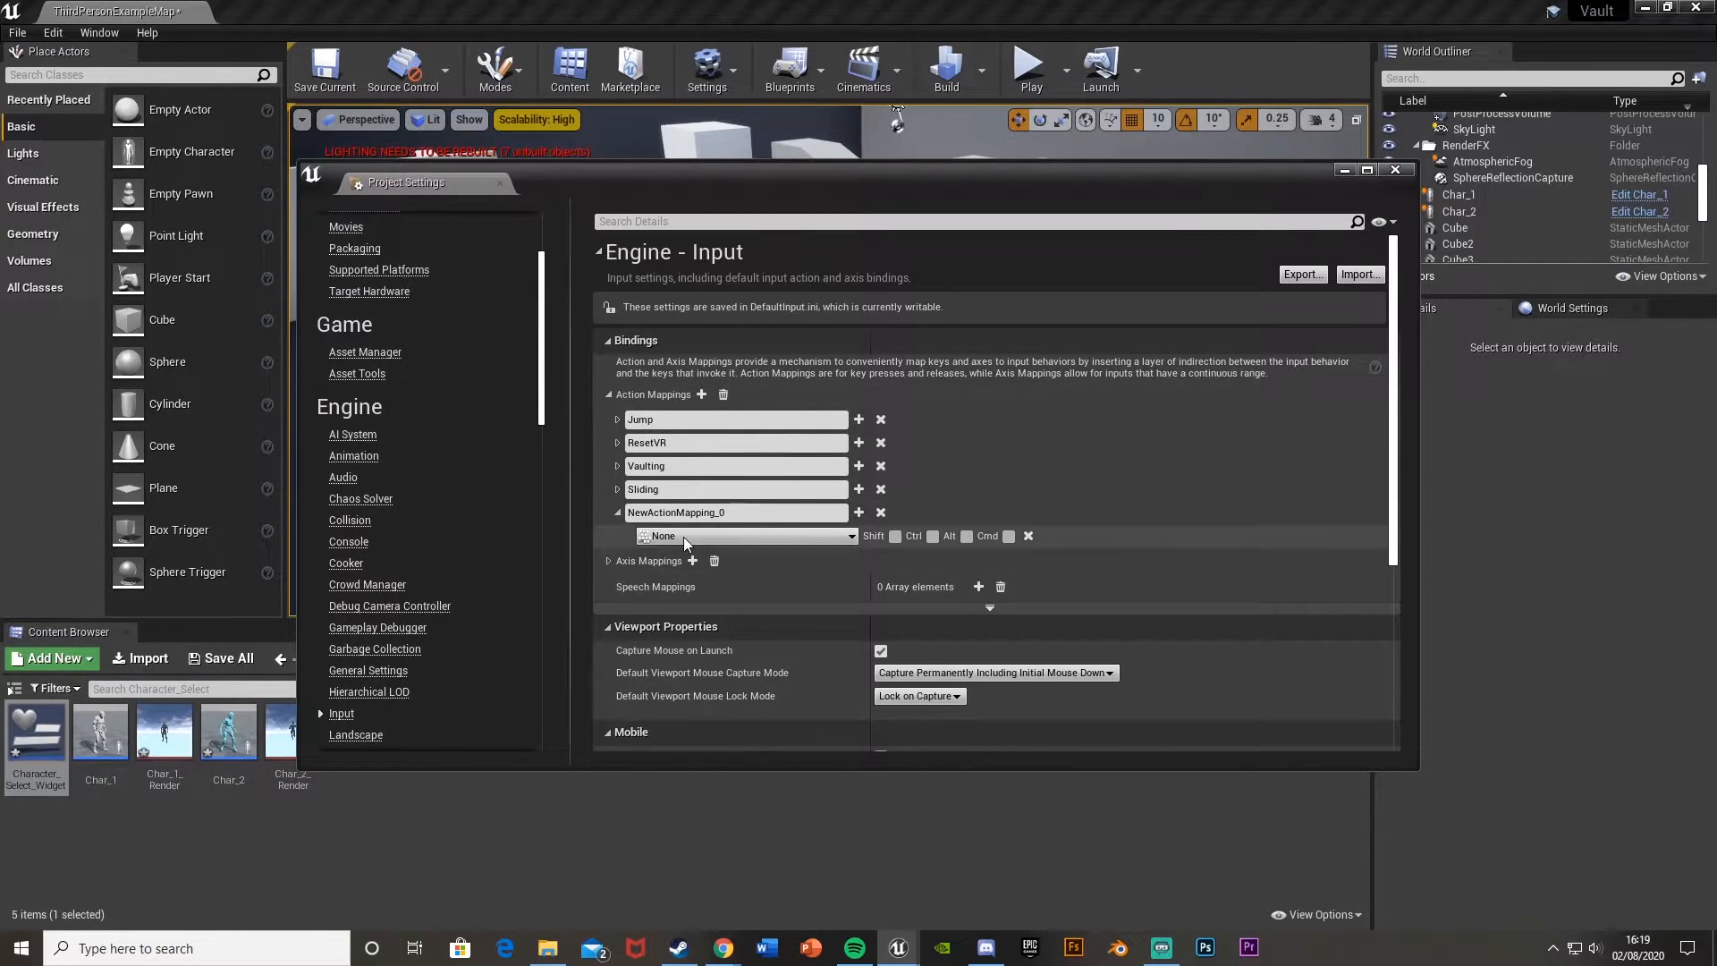
text(Change Char)
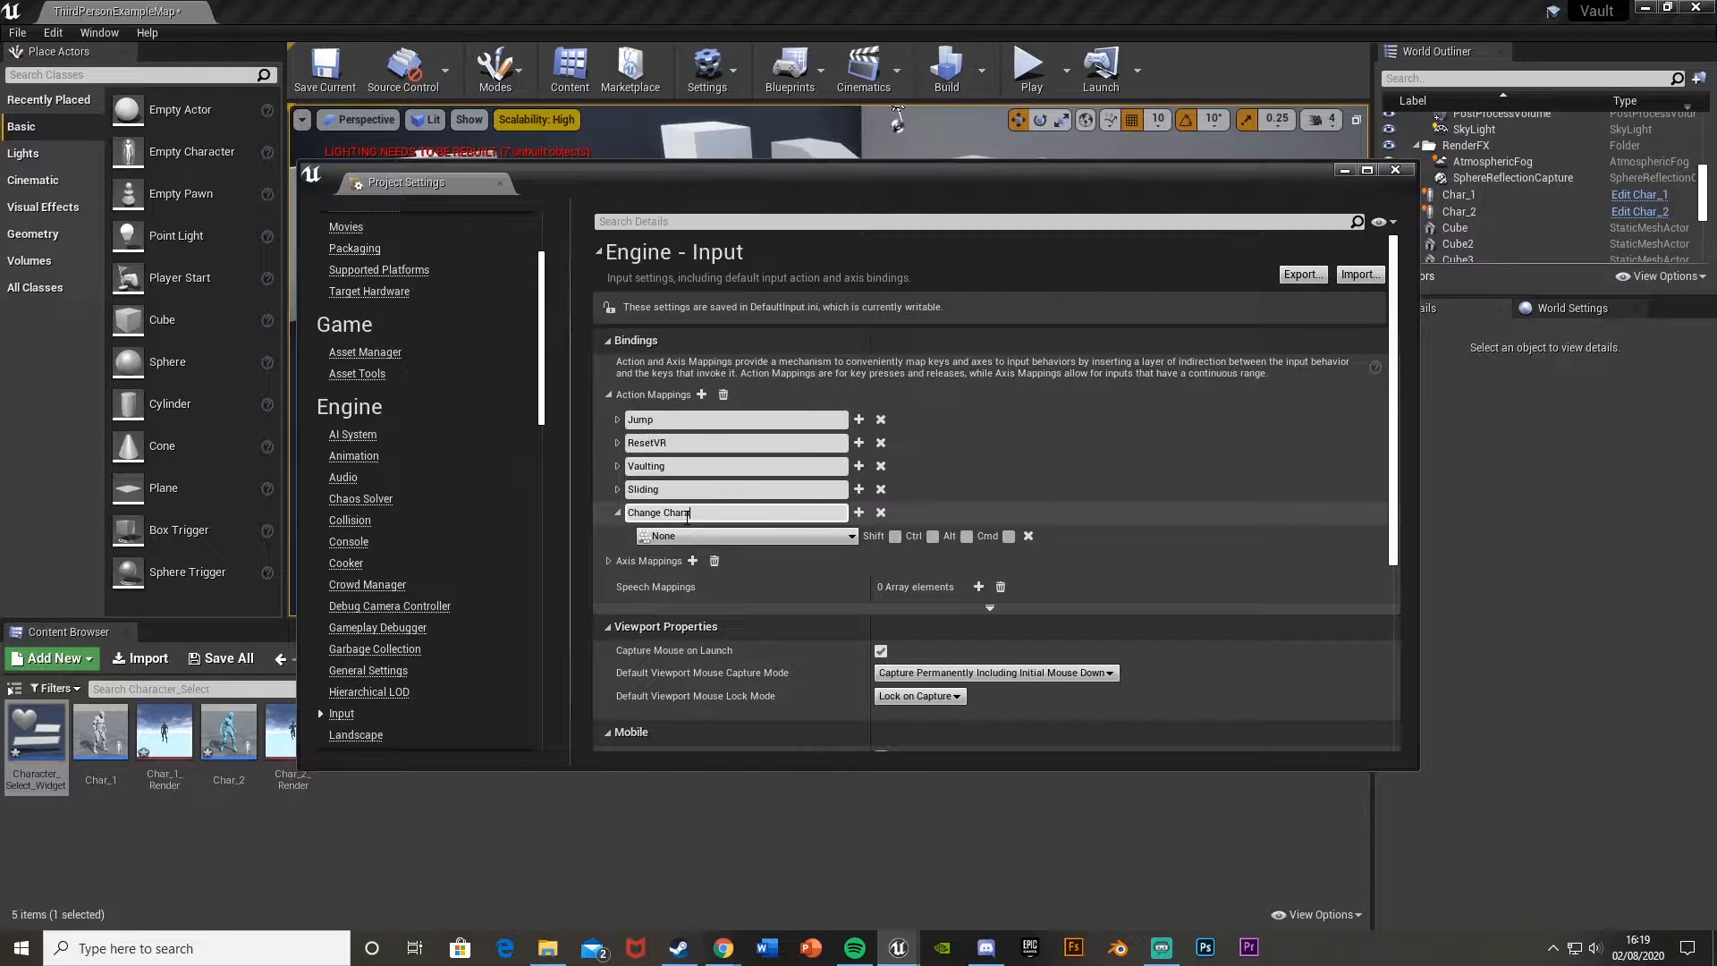
click(745, 536)
text(p)
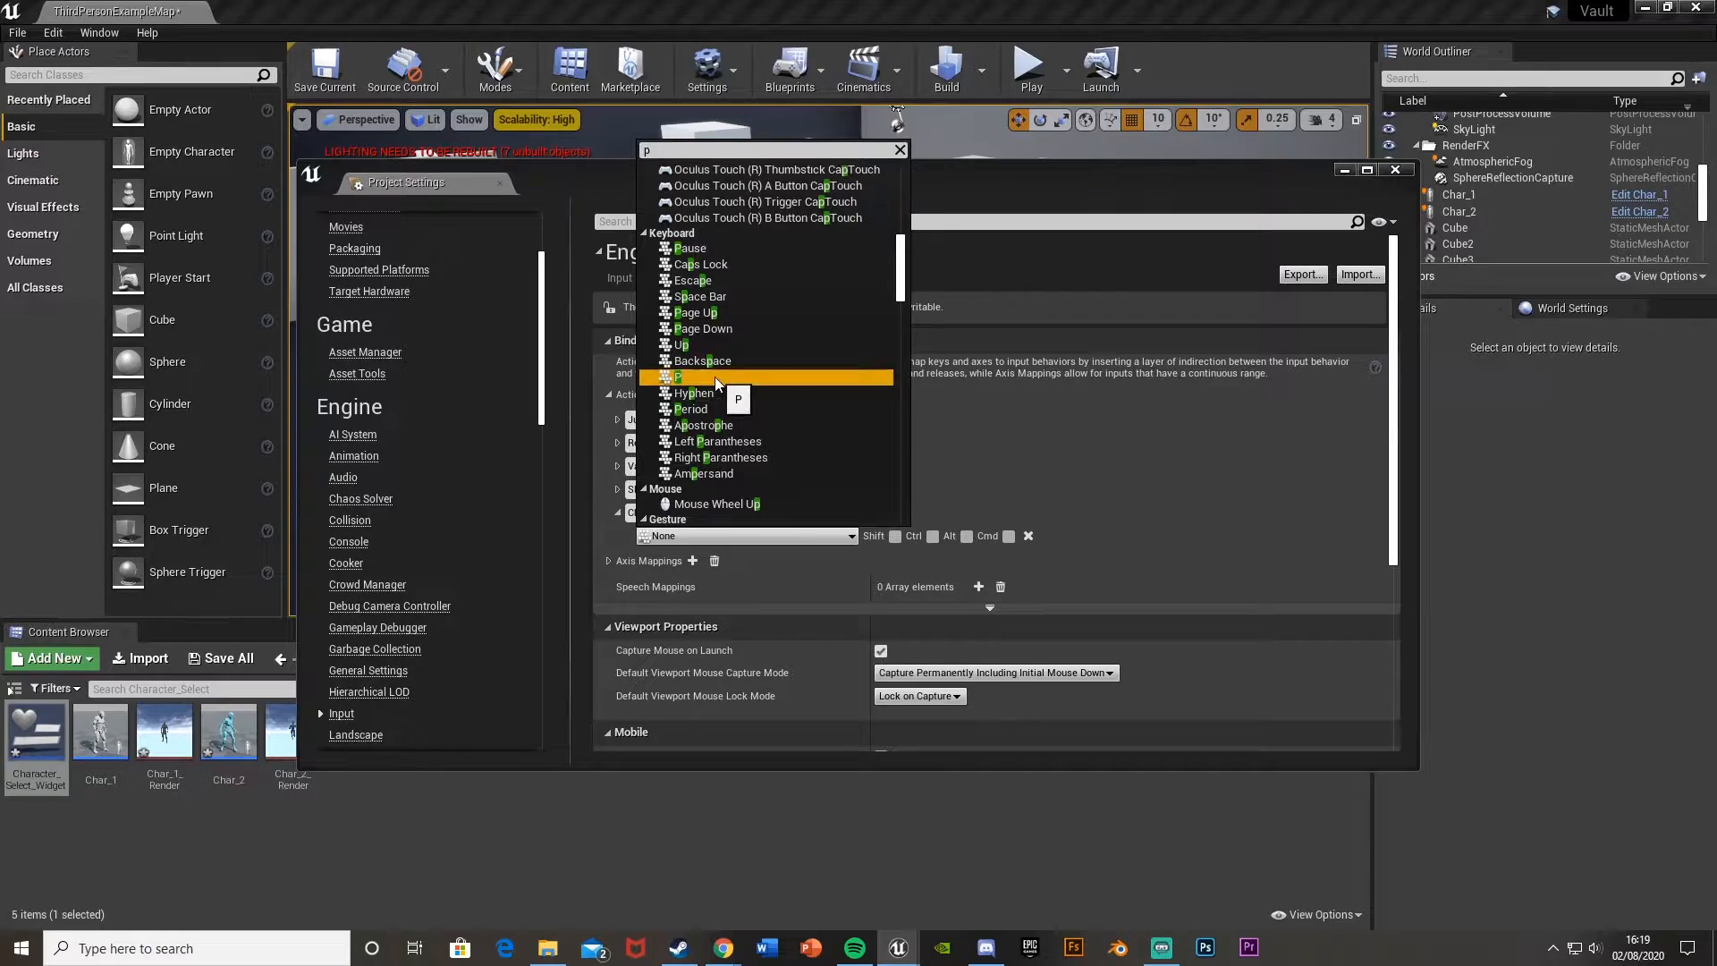
click(677, 375)
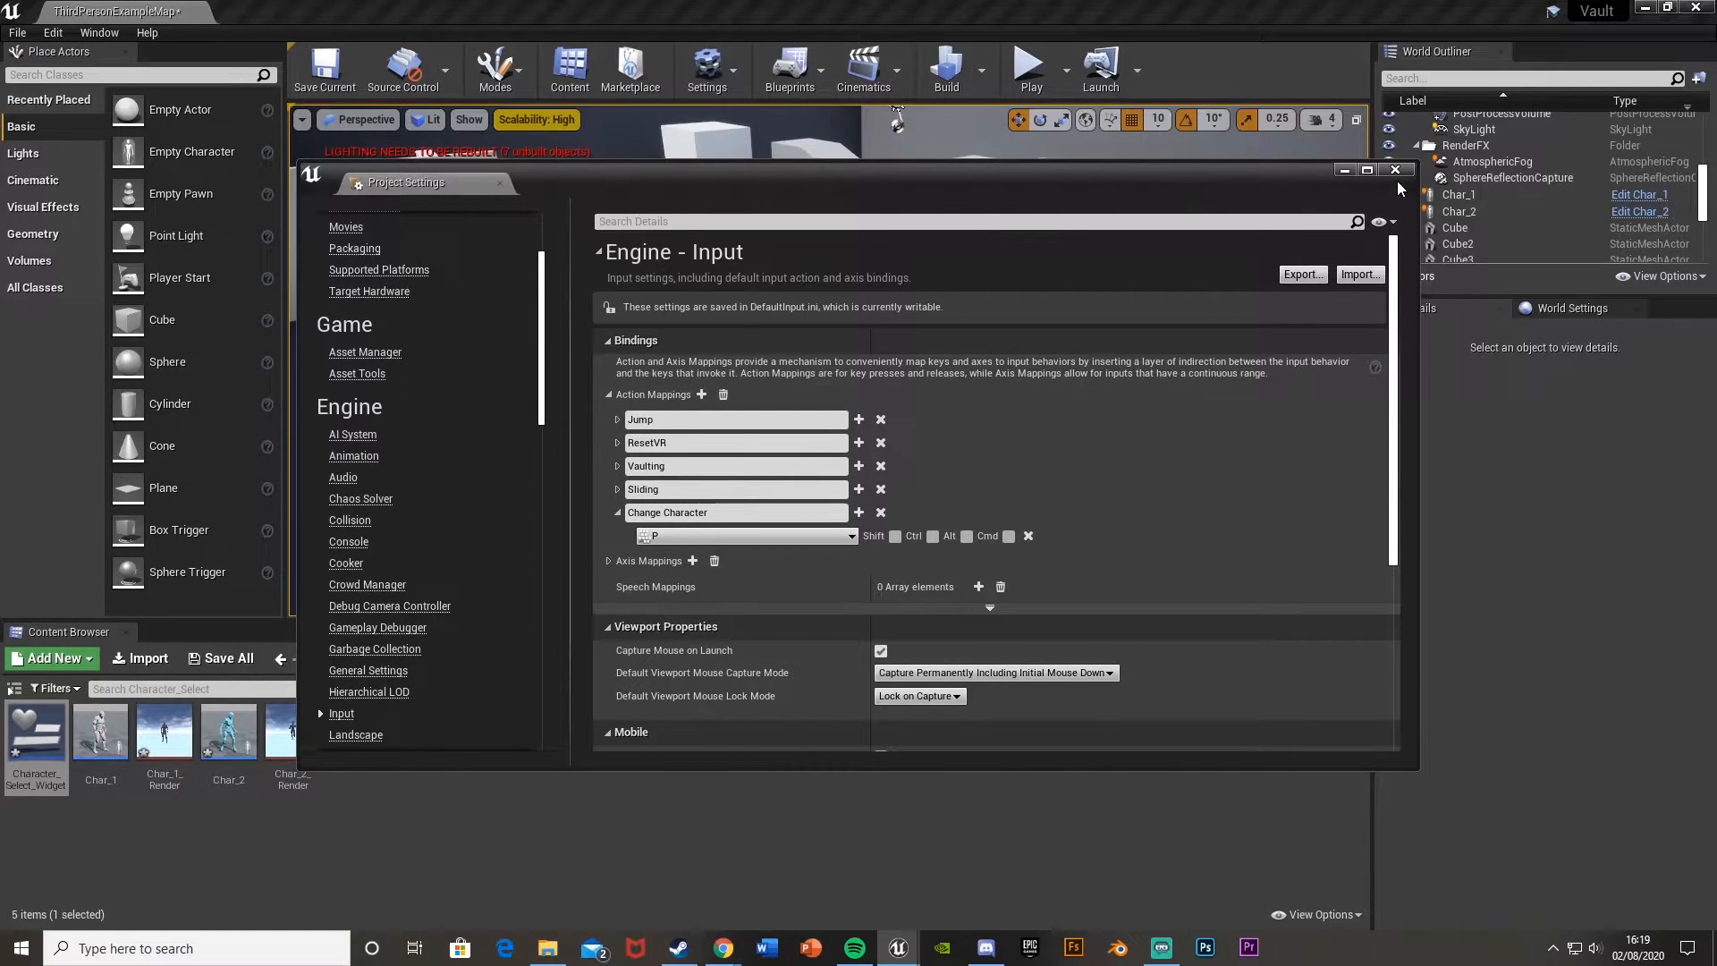
Close Project Settings and open the map's Level Blueprint from the Blueprints menu.
click(1395, 170)
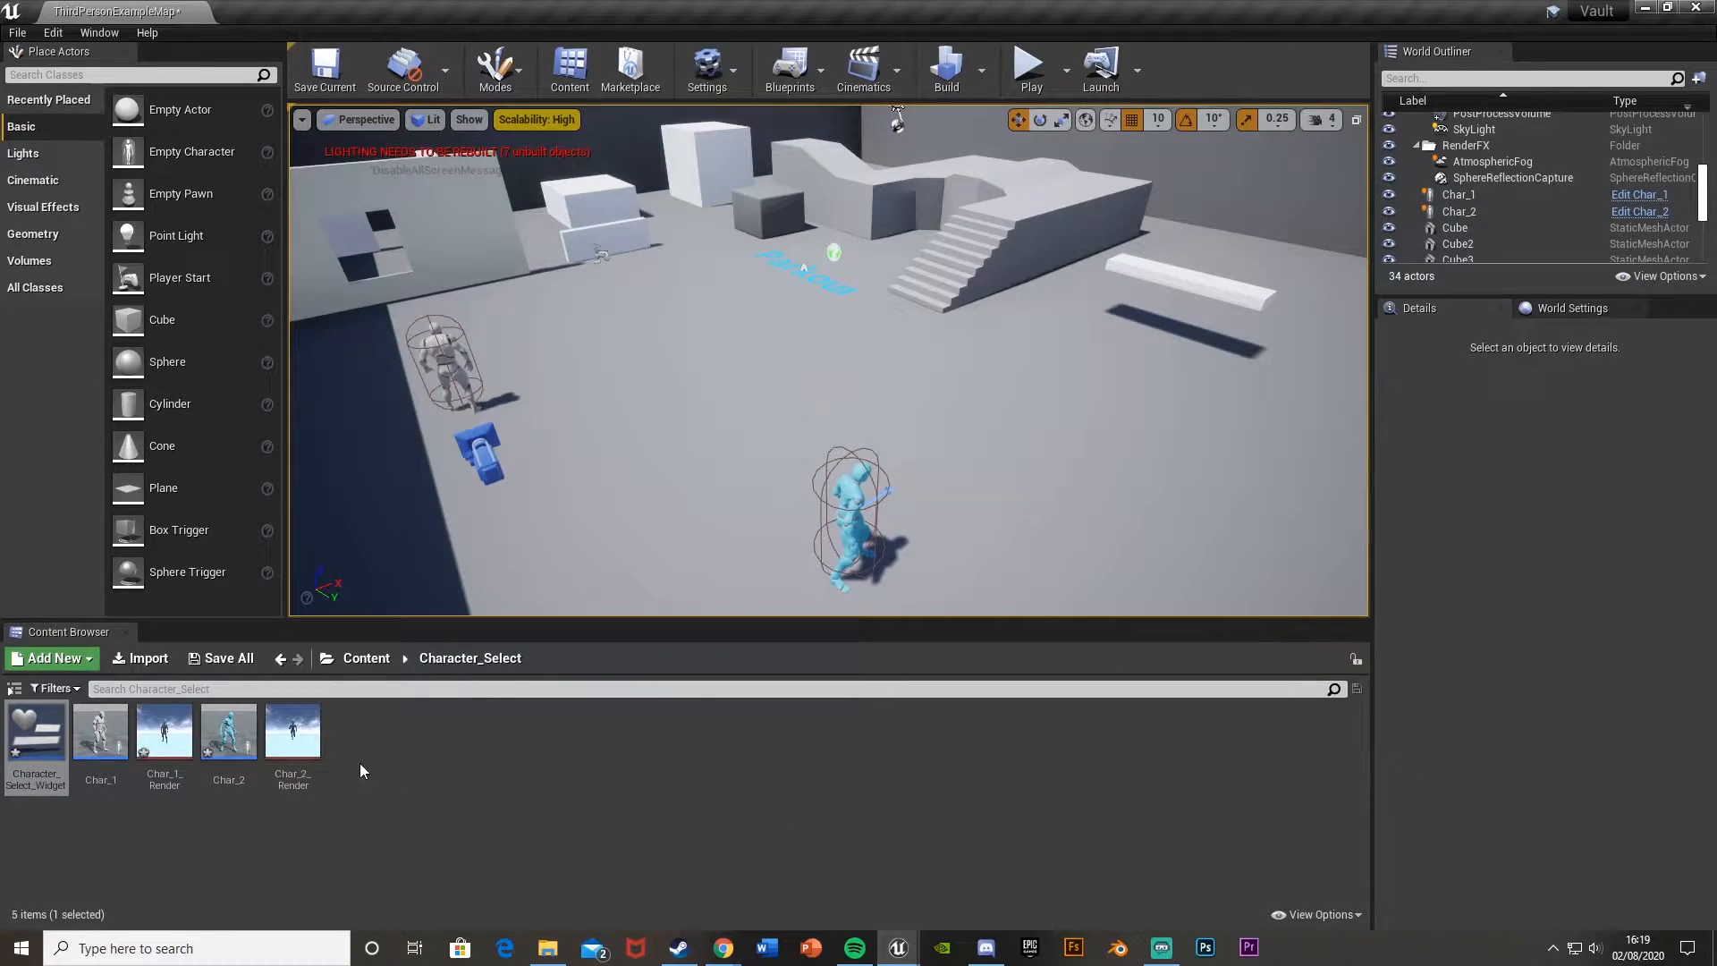
click(789, 68)
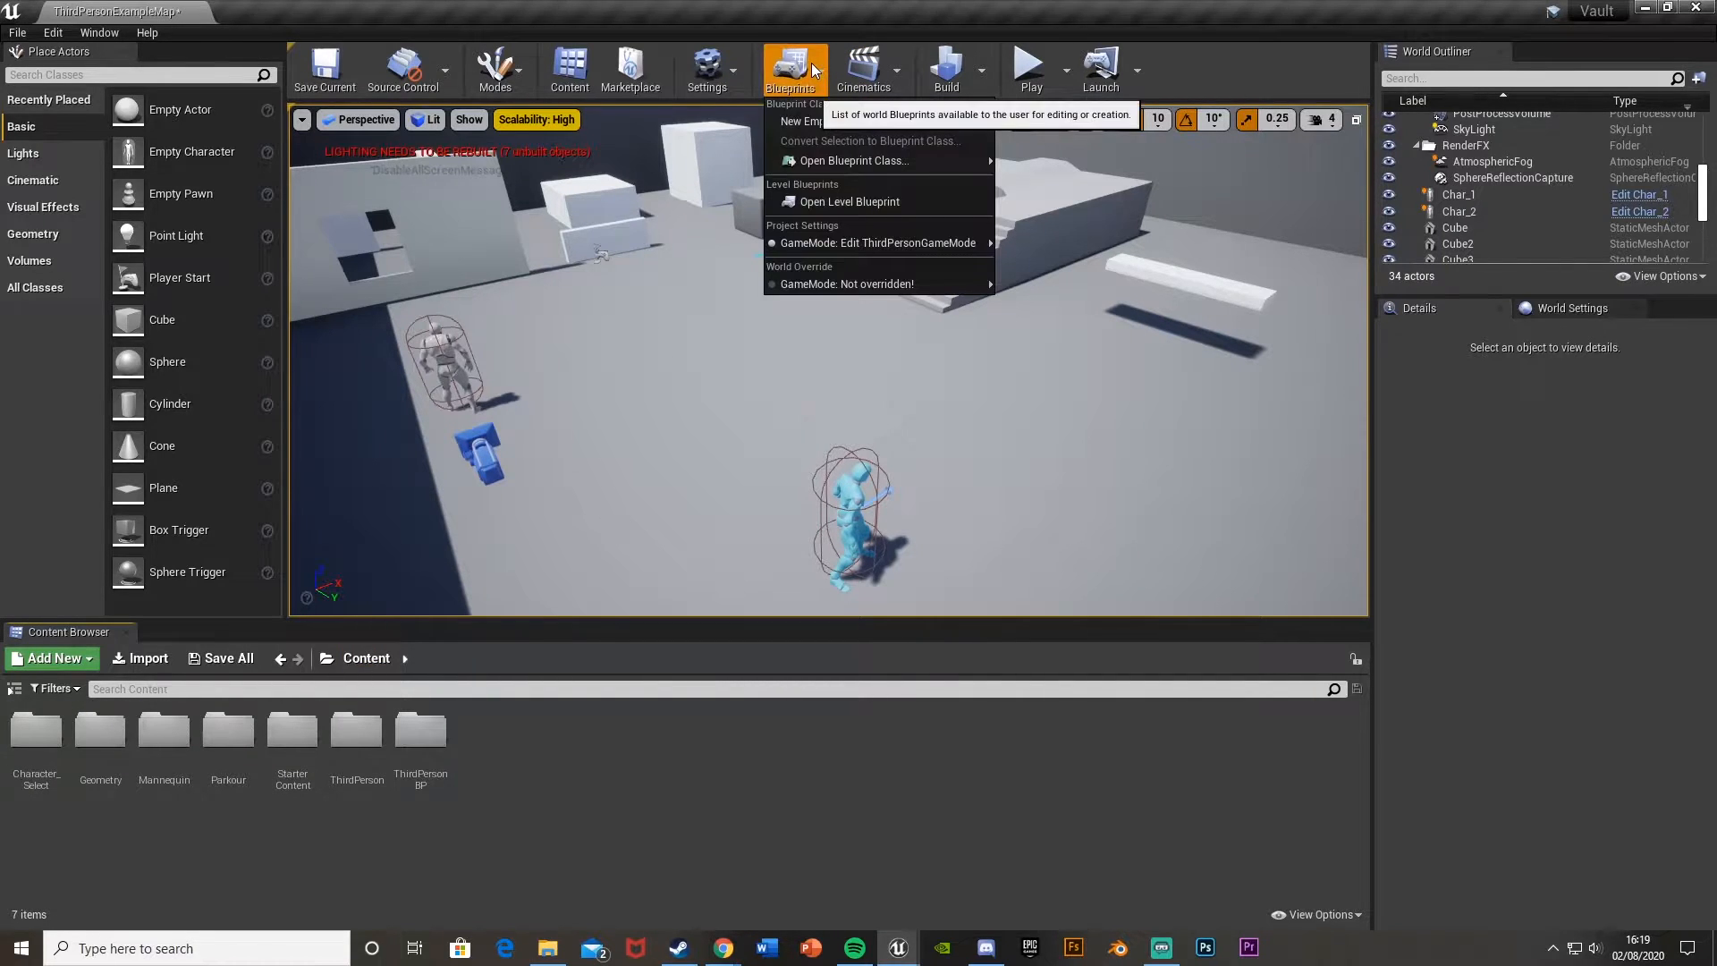
click(850, 201)
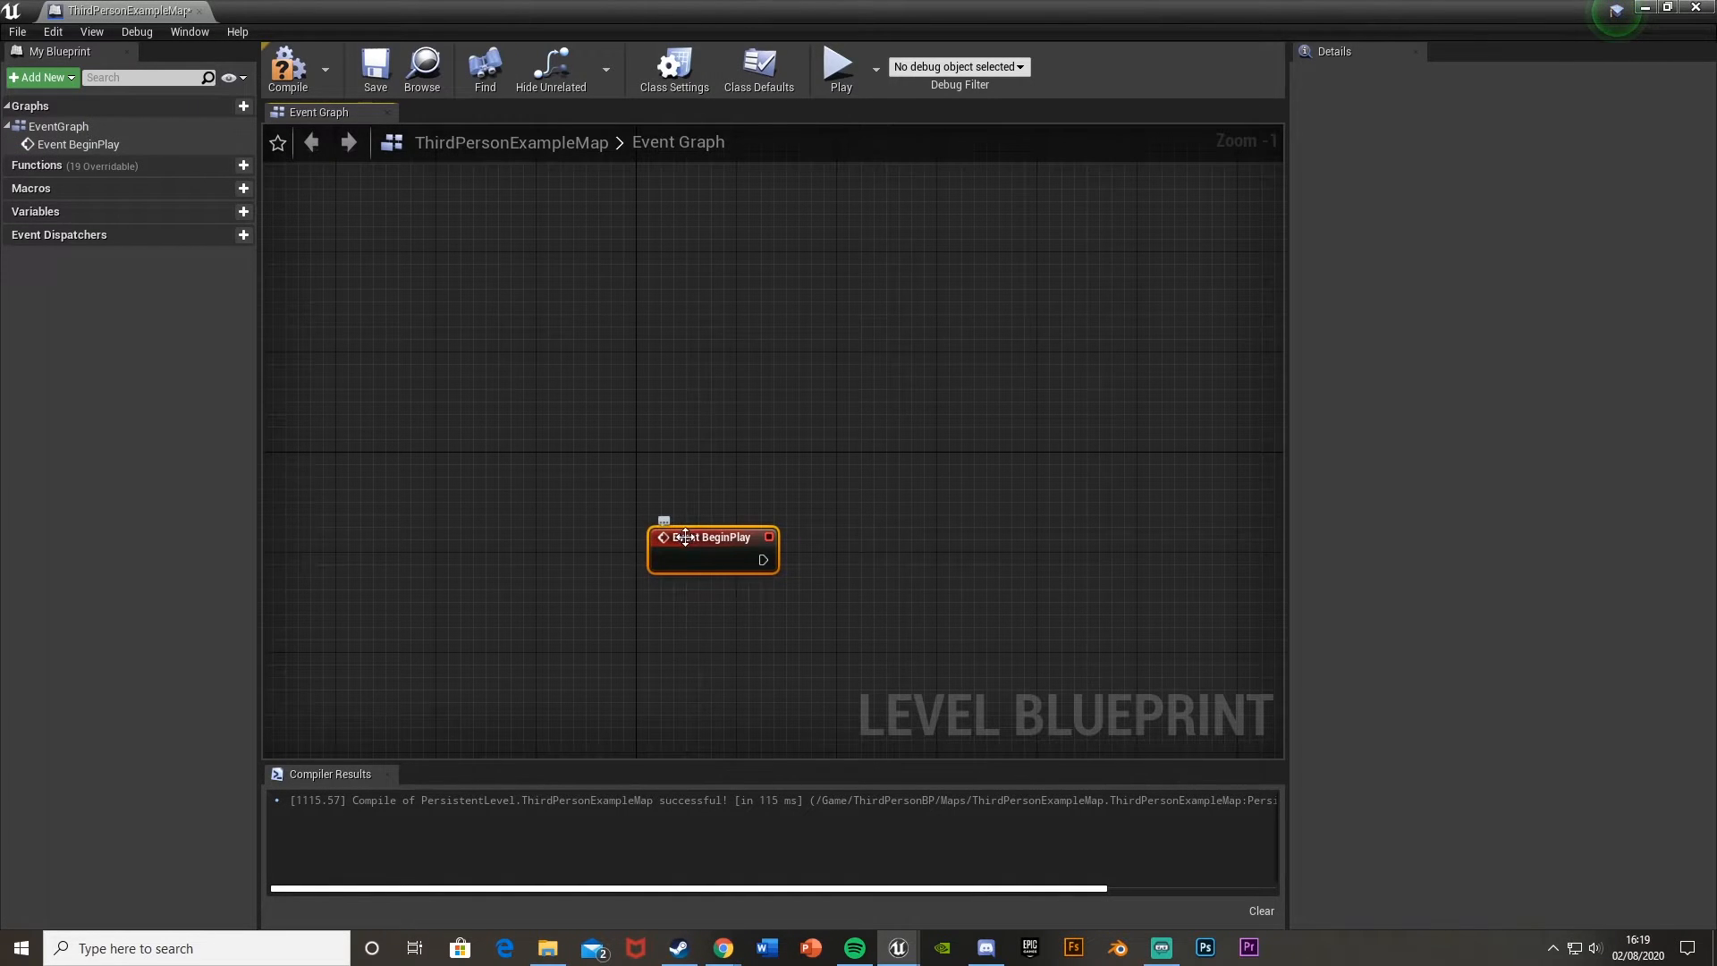
Move Event BeginPlay to the graph's upper left and rearrange the nodes around it.
drag(712, 547, 362, 347)
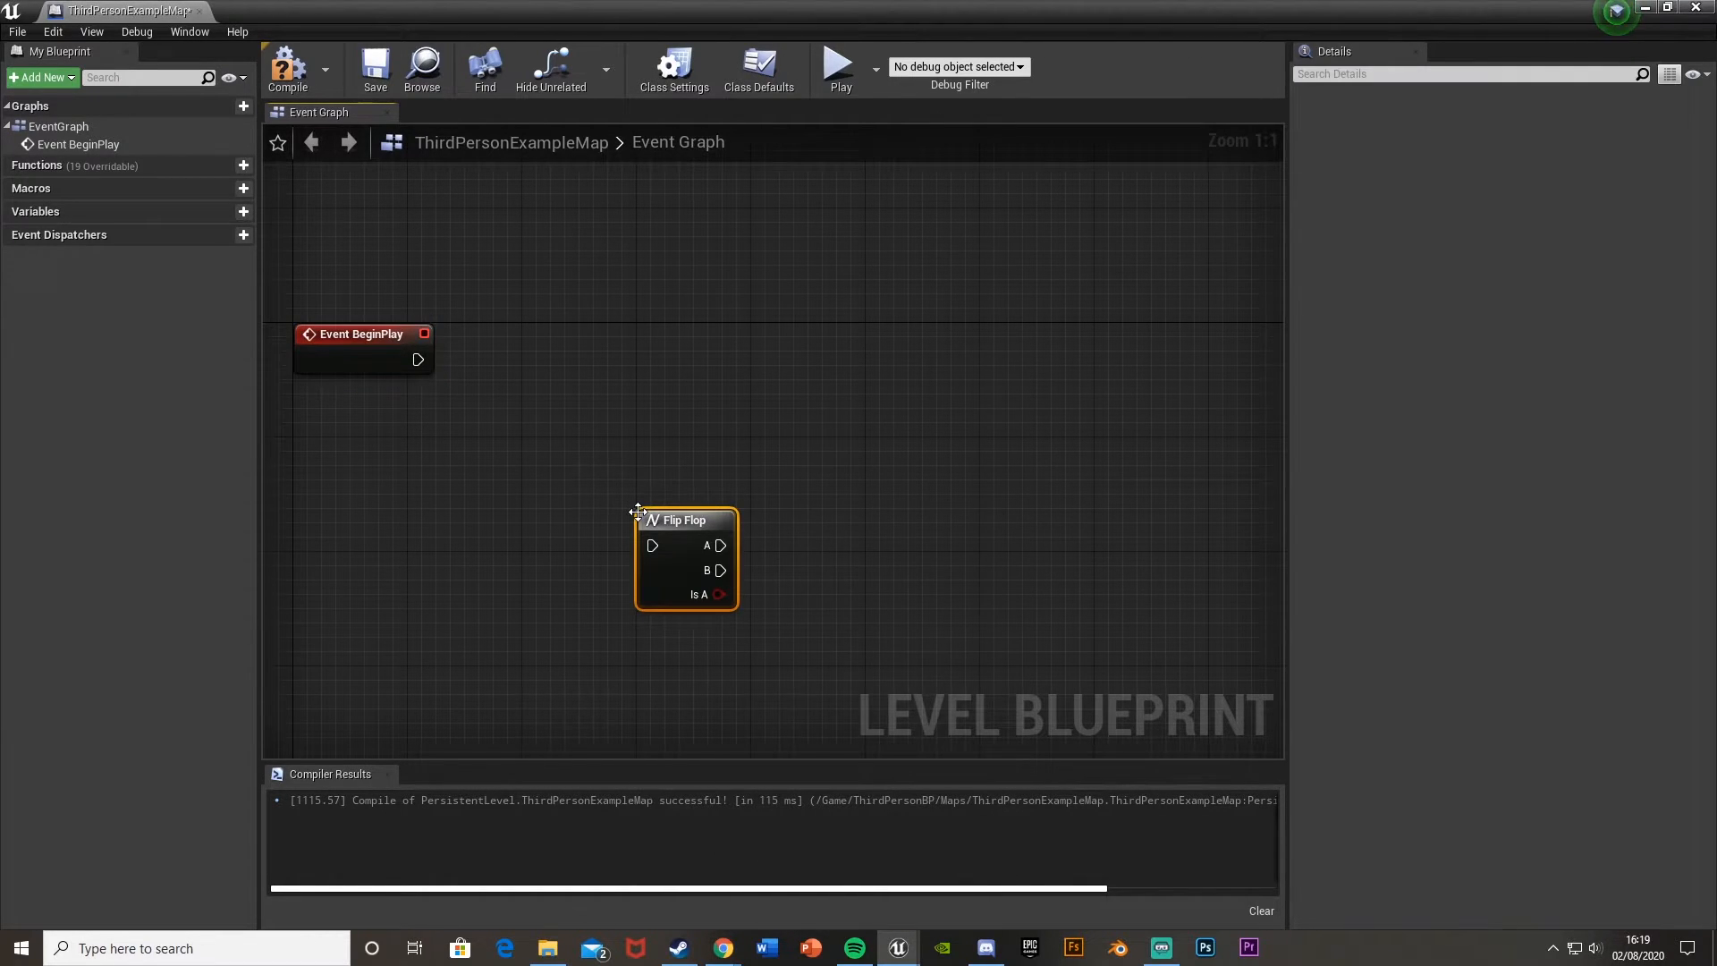
drag(687, 521, 586, 476)
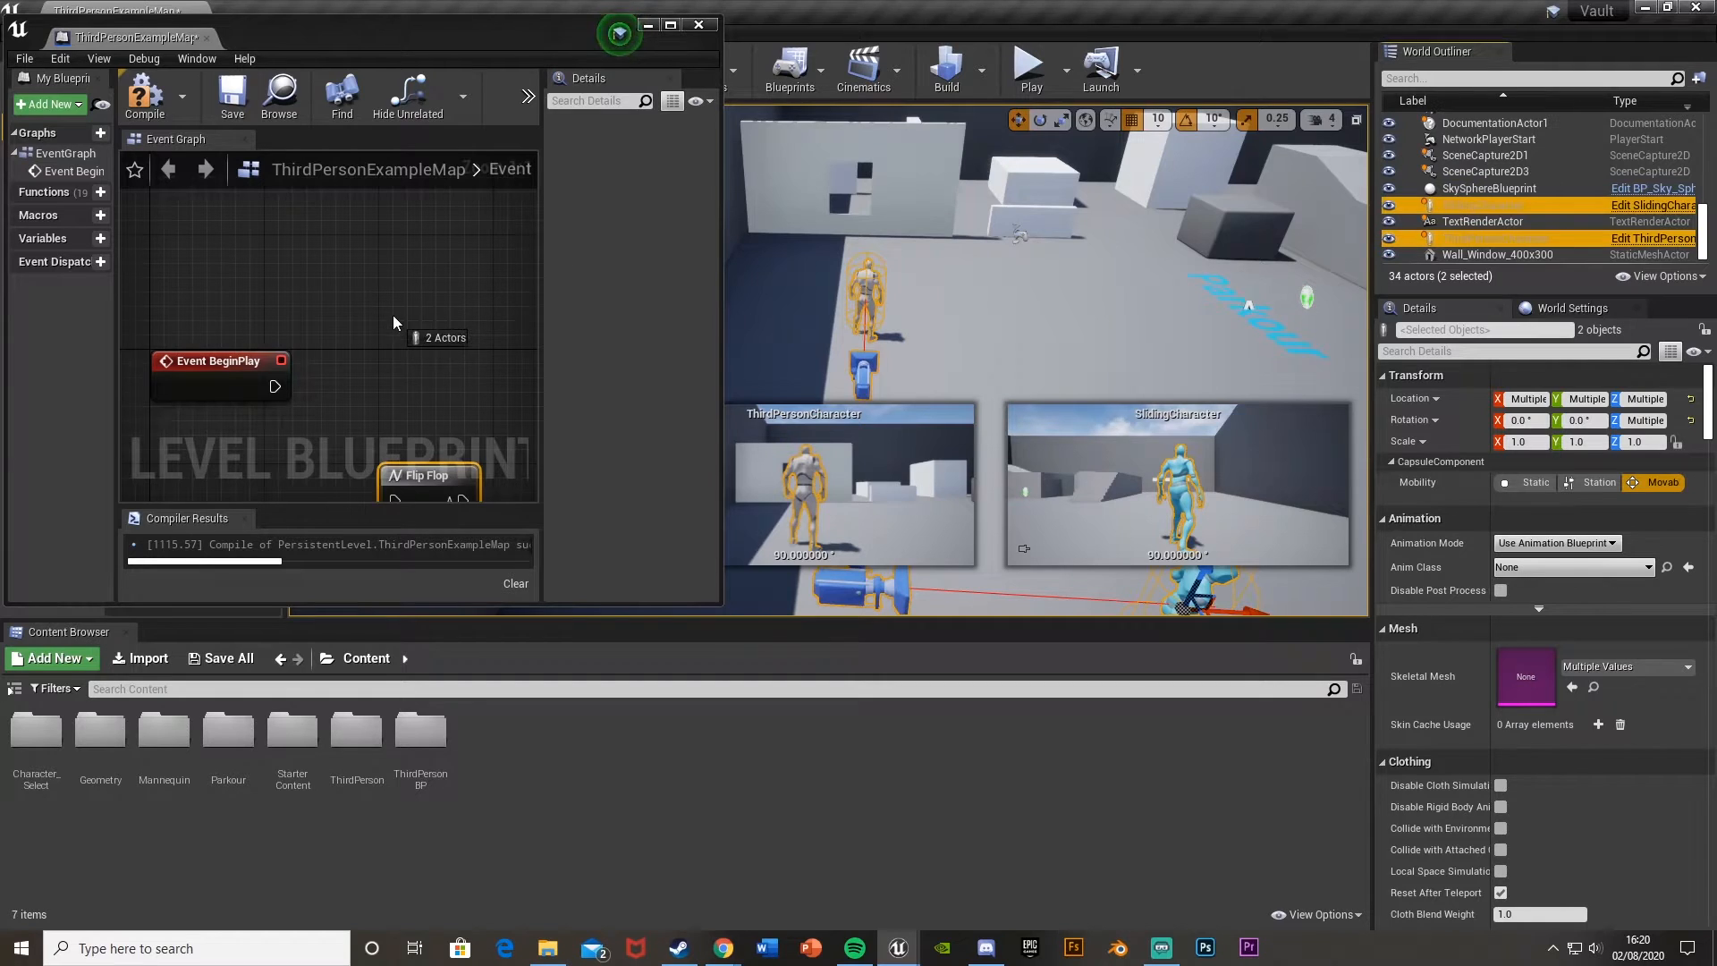
Maximize the blueprint editor and add Get Player Controller feeding a new Possess node.
click(669, 24)
text(get player)
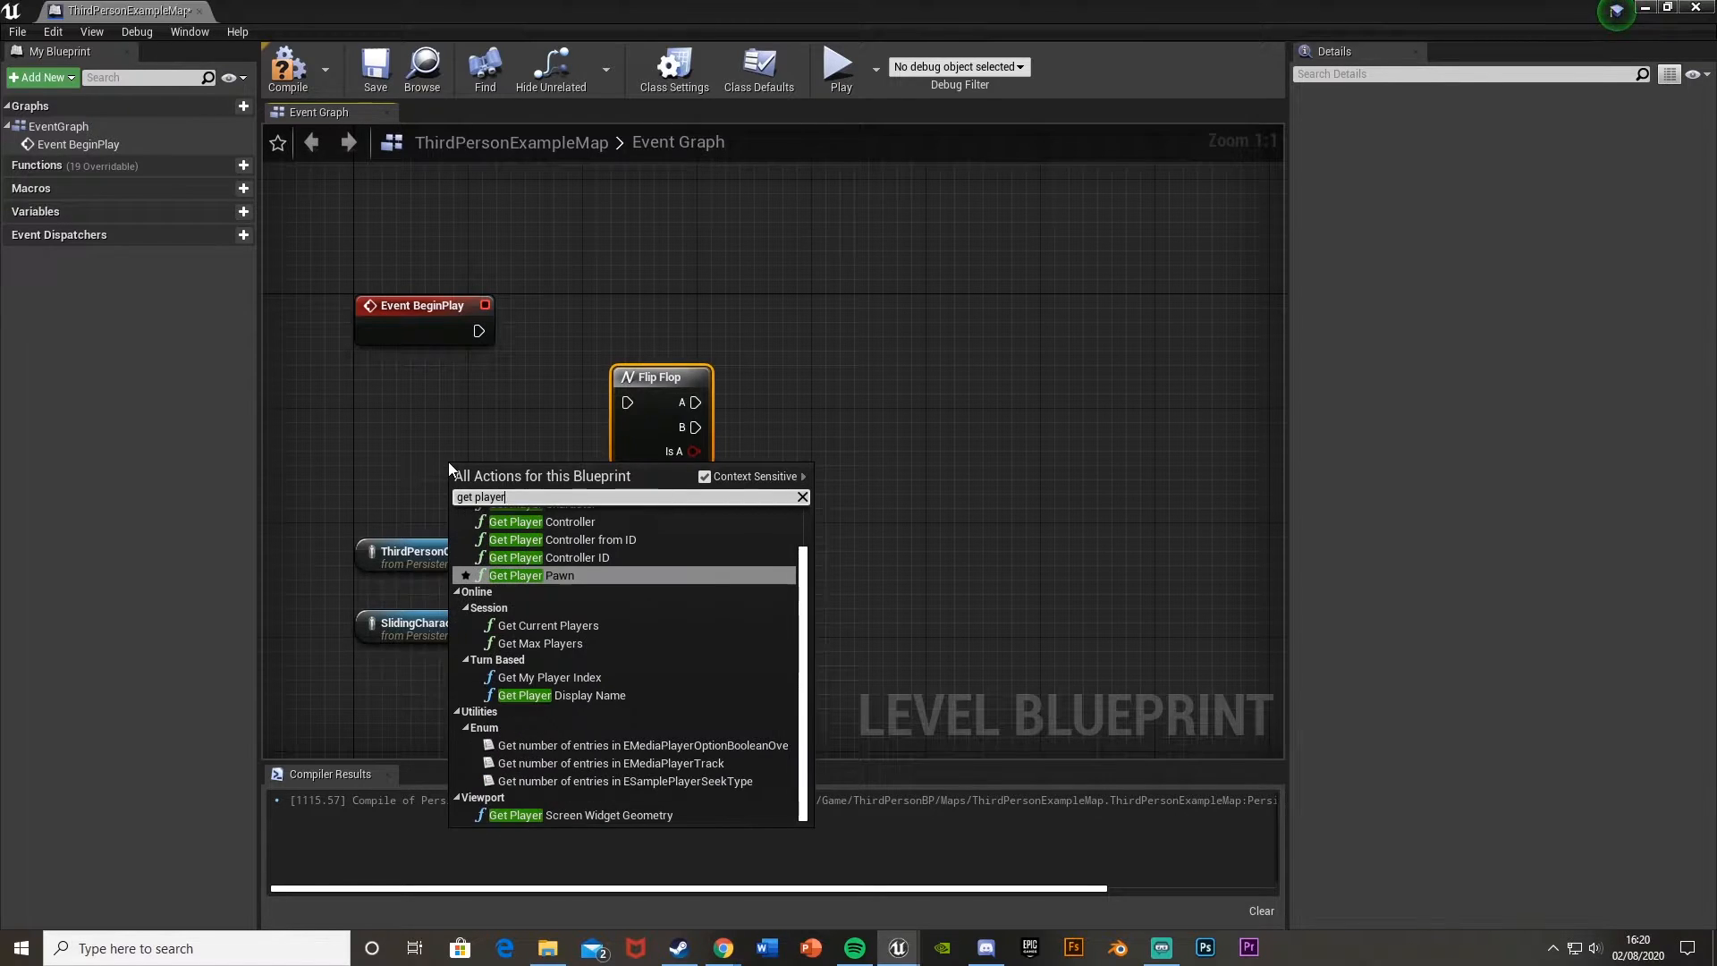
click(515, 521)
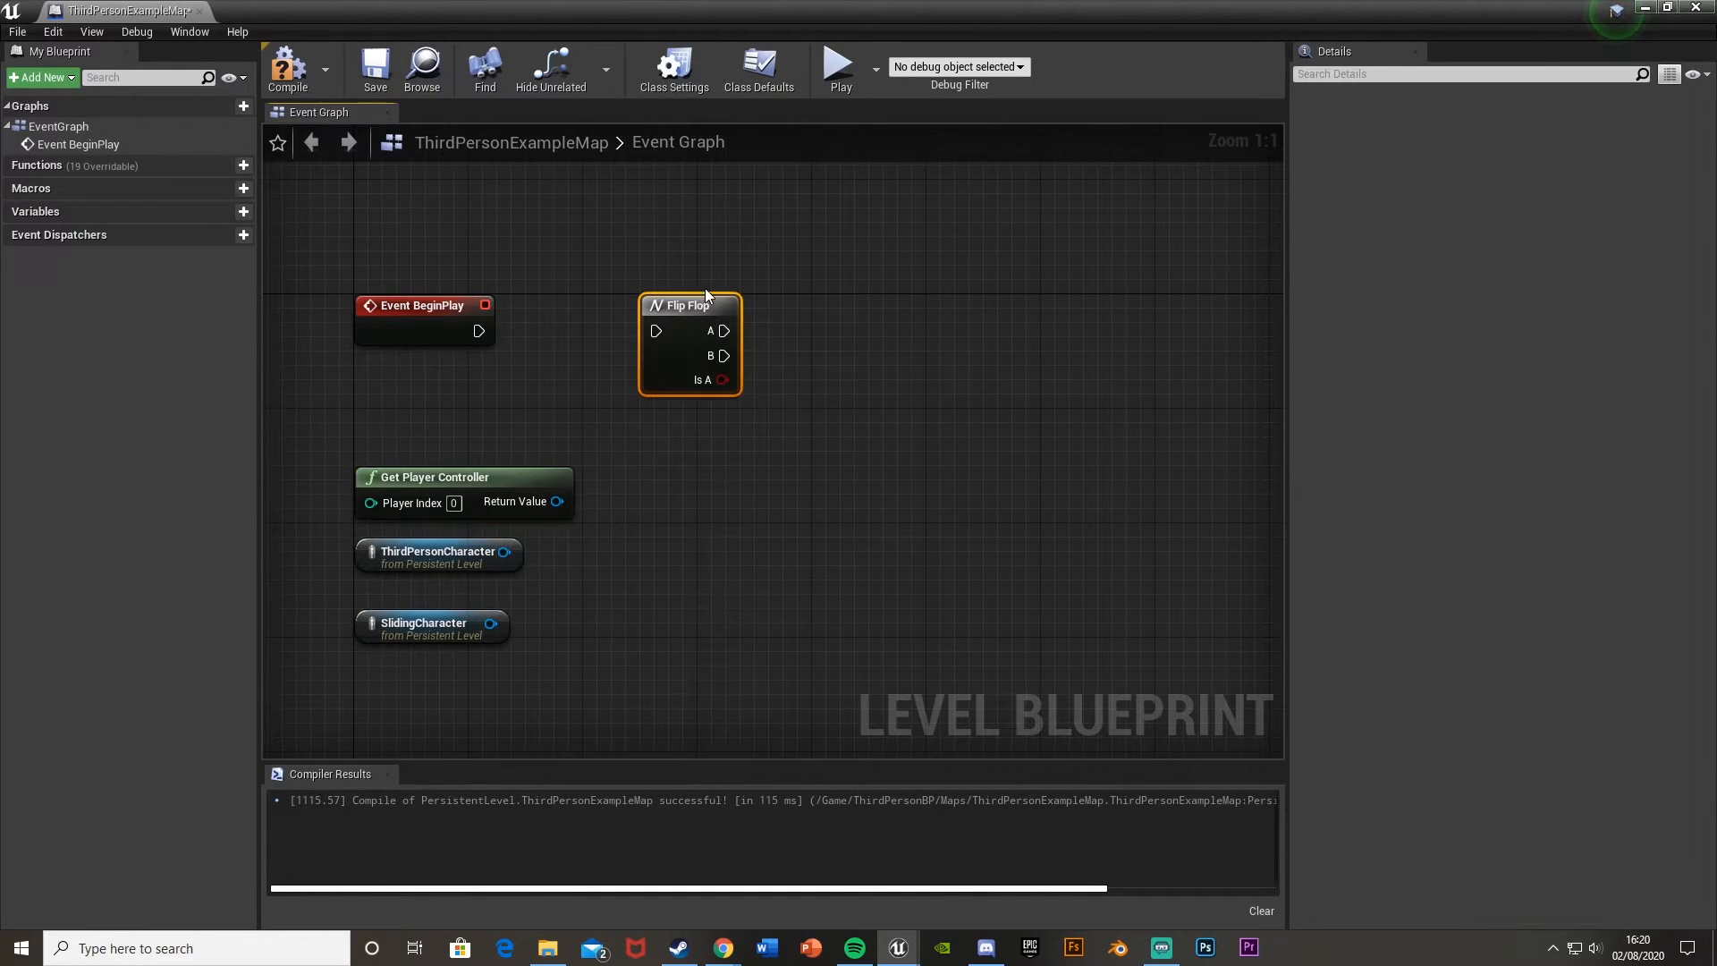
drag(557, 501, 591, 546)
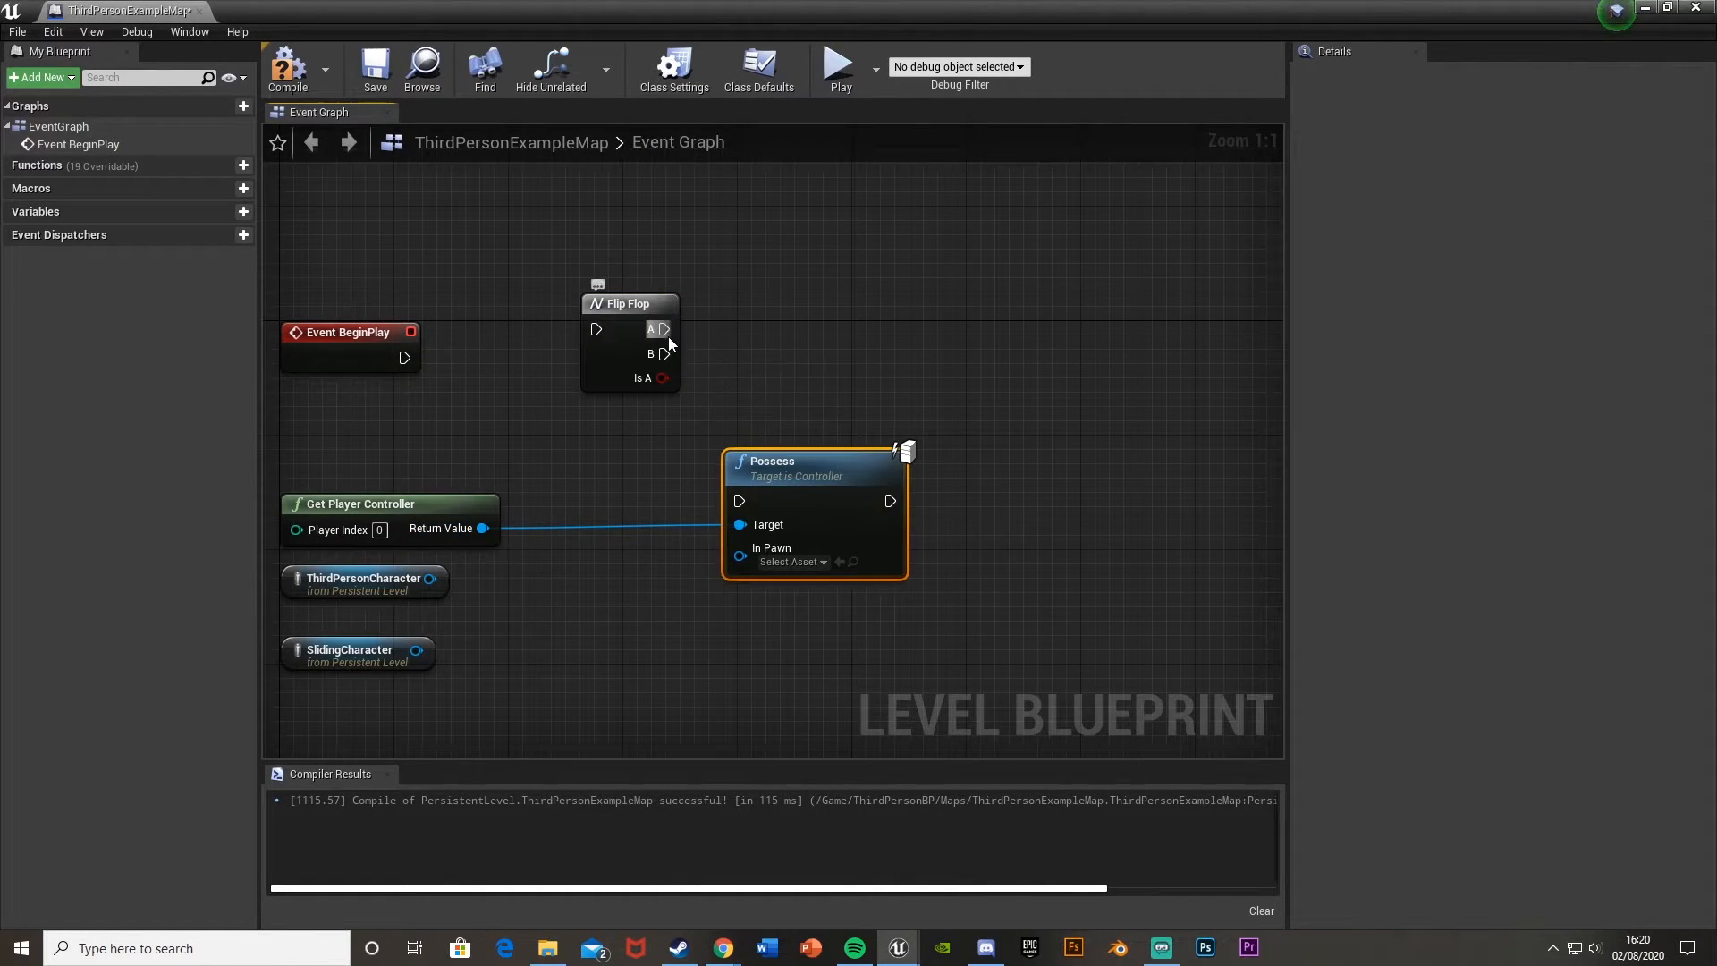
Connect Flip Flop output A to the Possess node's execution input.
drag(815, 461, 901, 289)
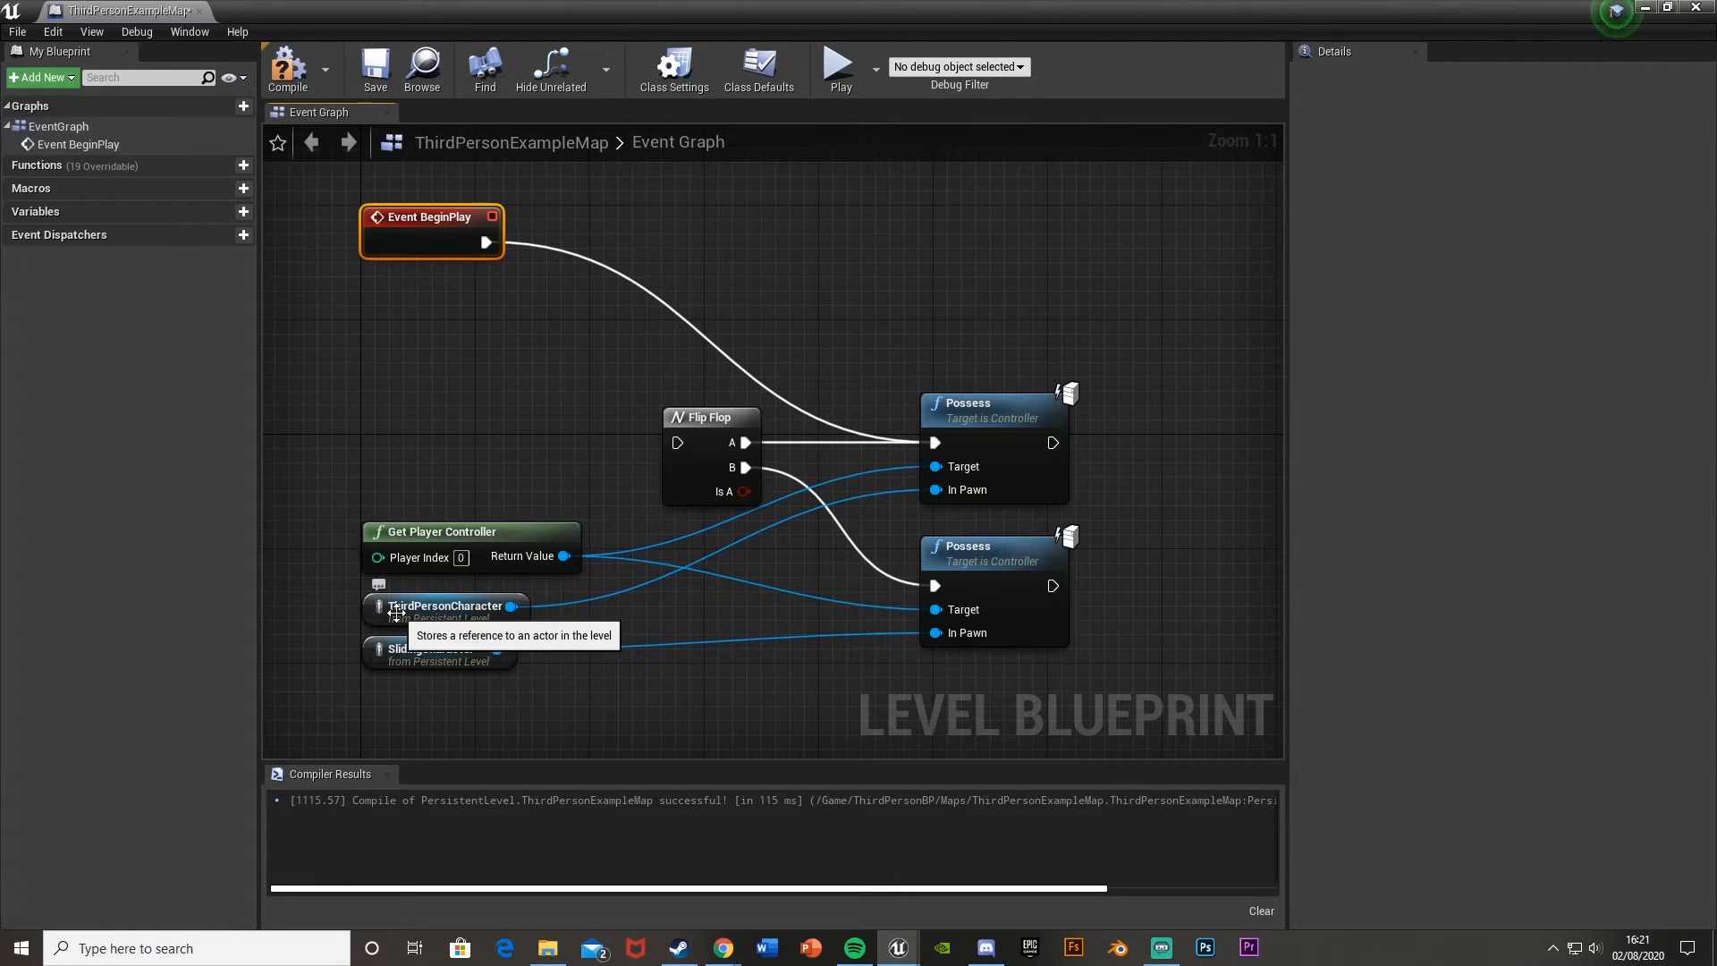
mouse_move(591, 541)
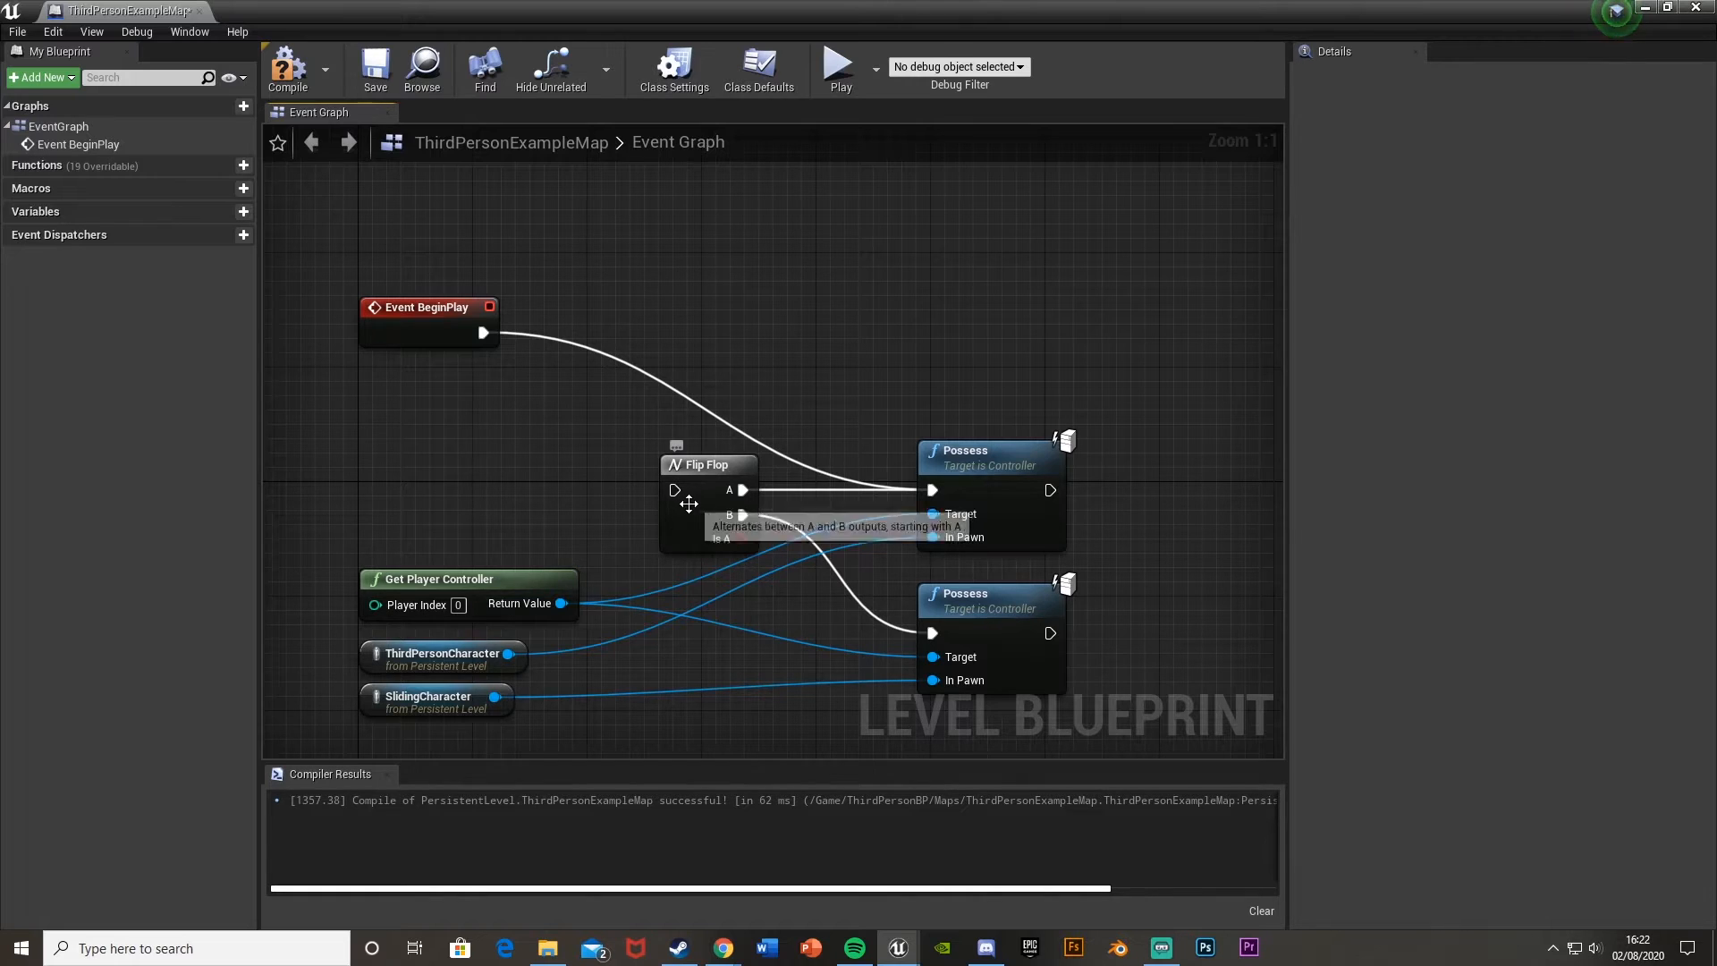
mouse_move(431, 502)
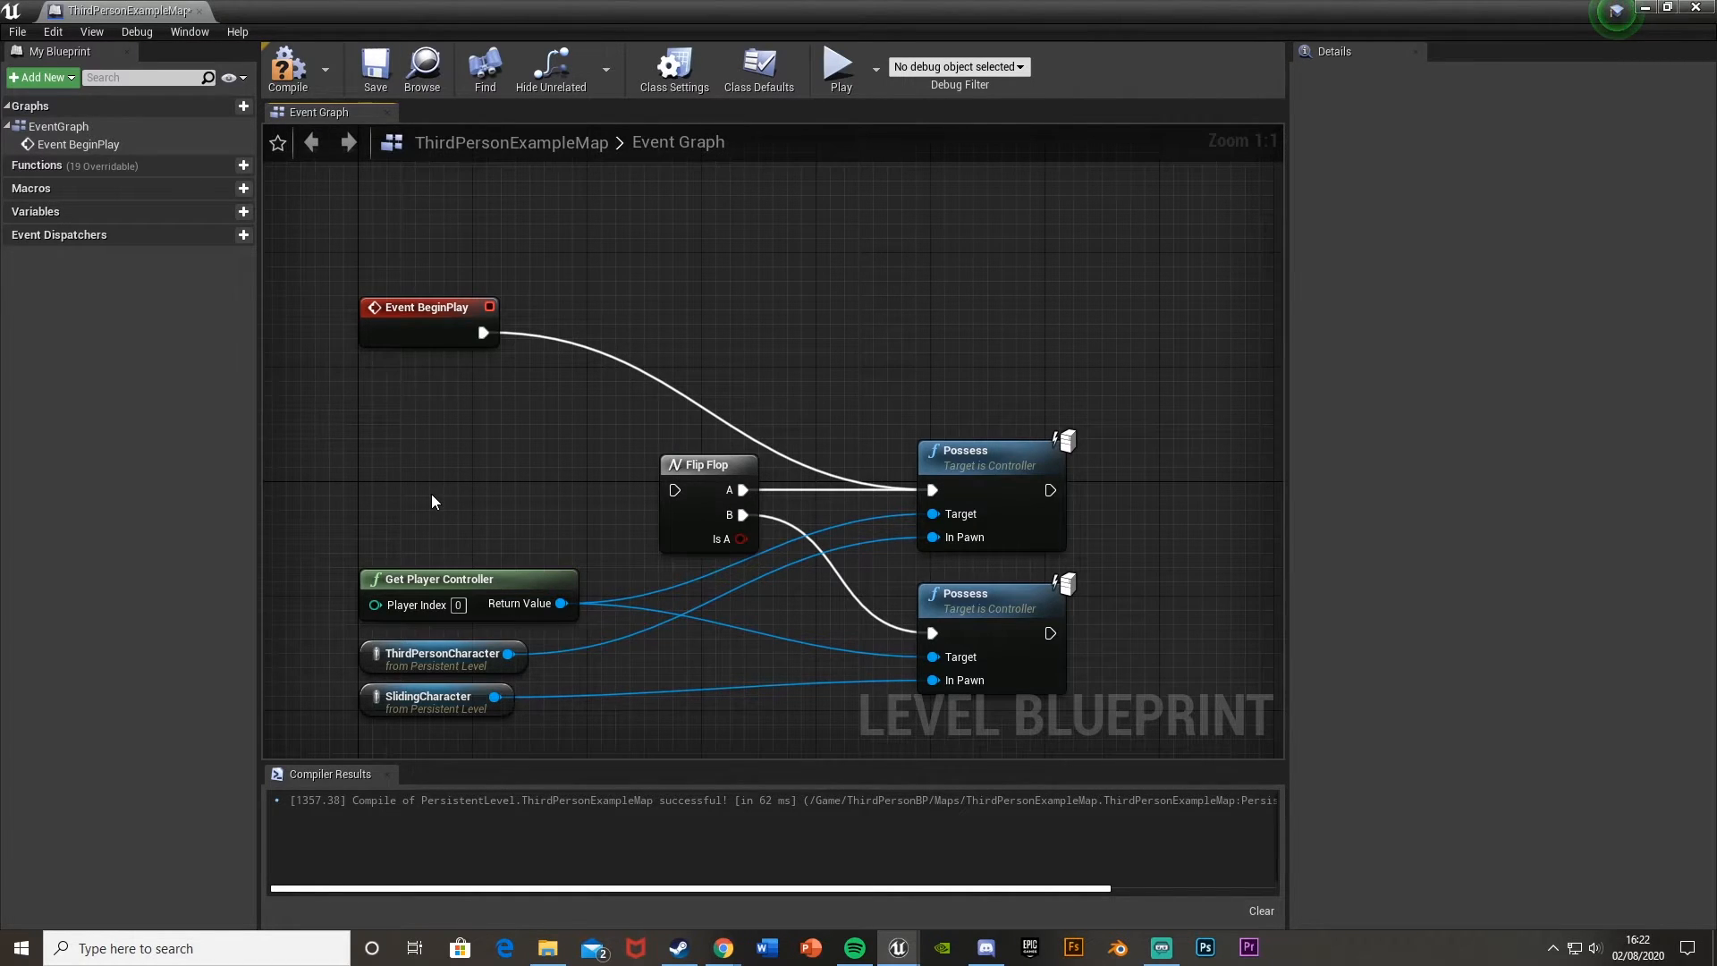